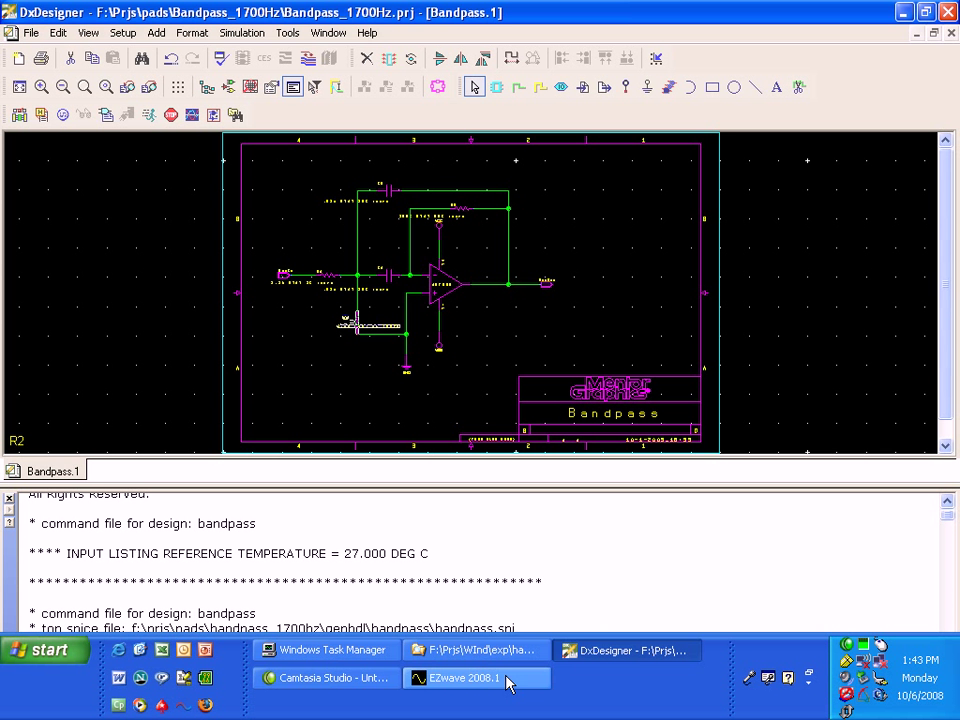
# Bring the EZwave 2008.1 waveform viewer to the front from the Windows taskbar.
pyautogui.click(476, 678)
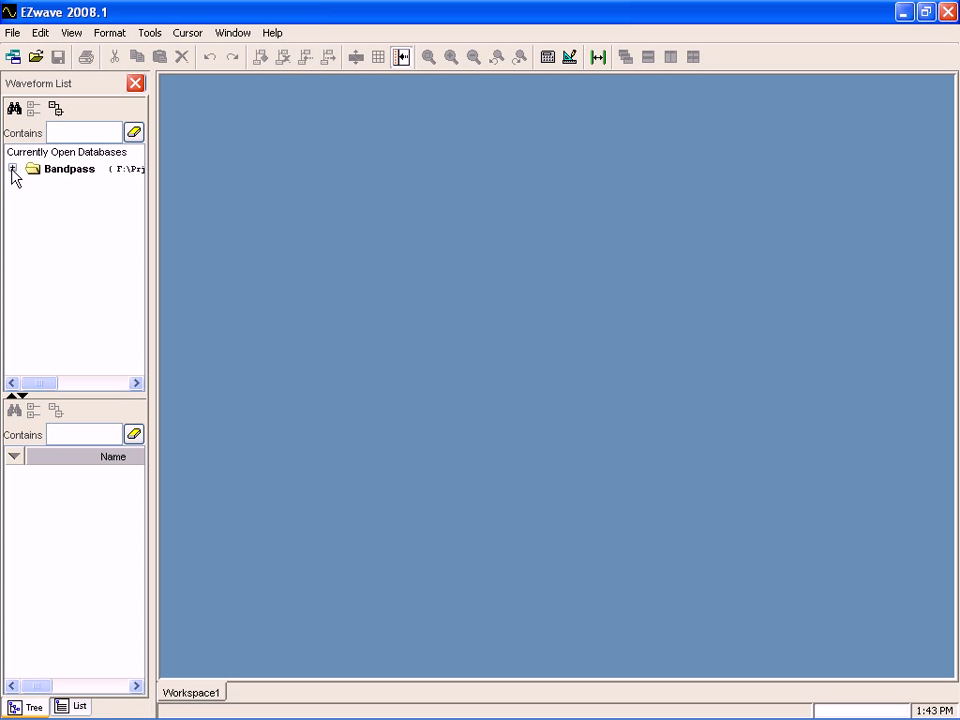
# Expand the Bandpass database and V(sigout) to list its individual AC Monte Carlo runs.
pyautogui.click(13, 168)
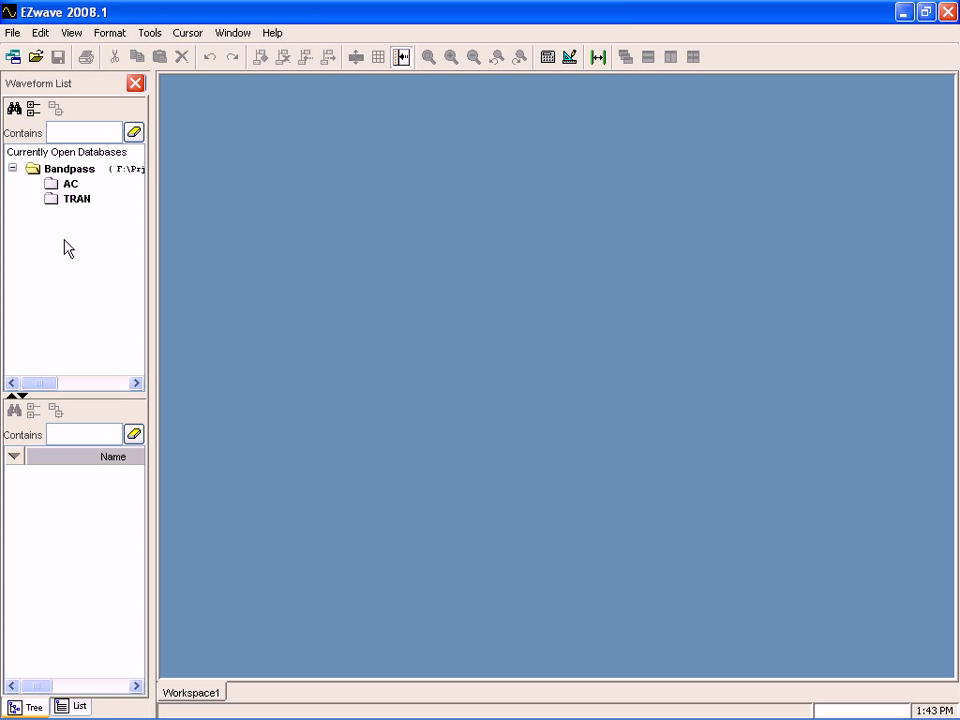
pyautogui.moveTo(63, 190)
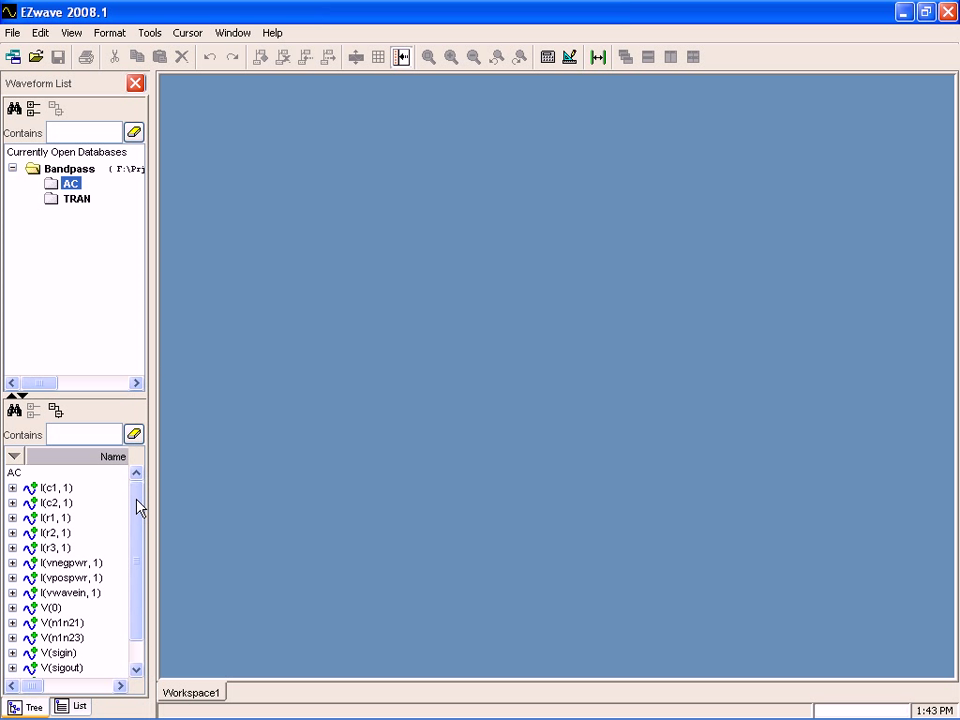
pyautogui.scroll(-3)
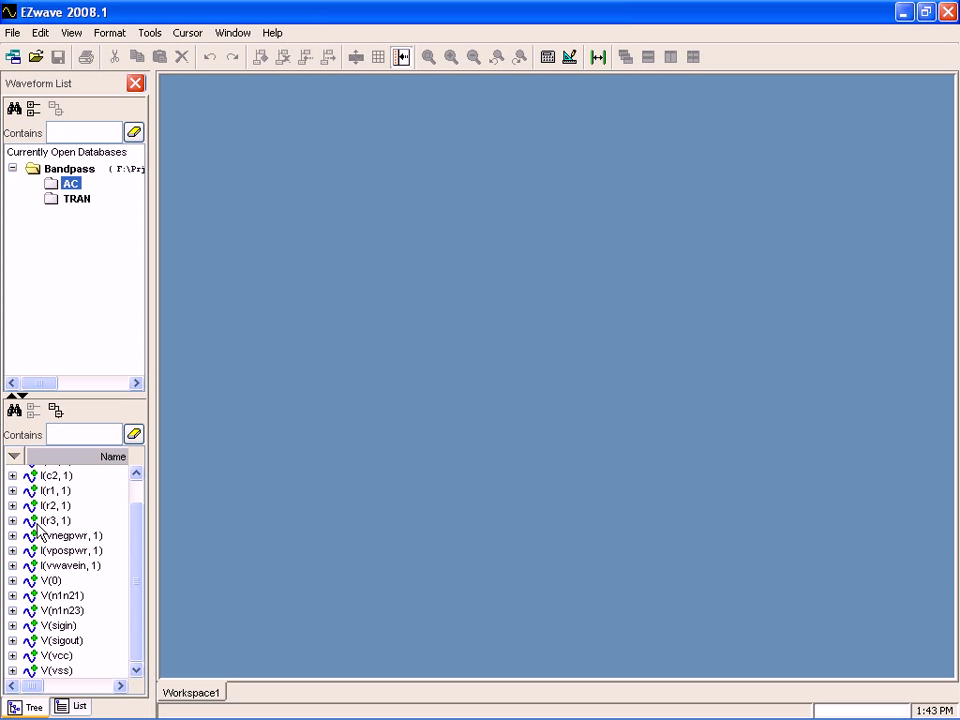
pyautogui.moveTo(22, 658)
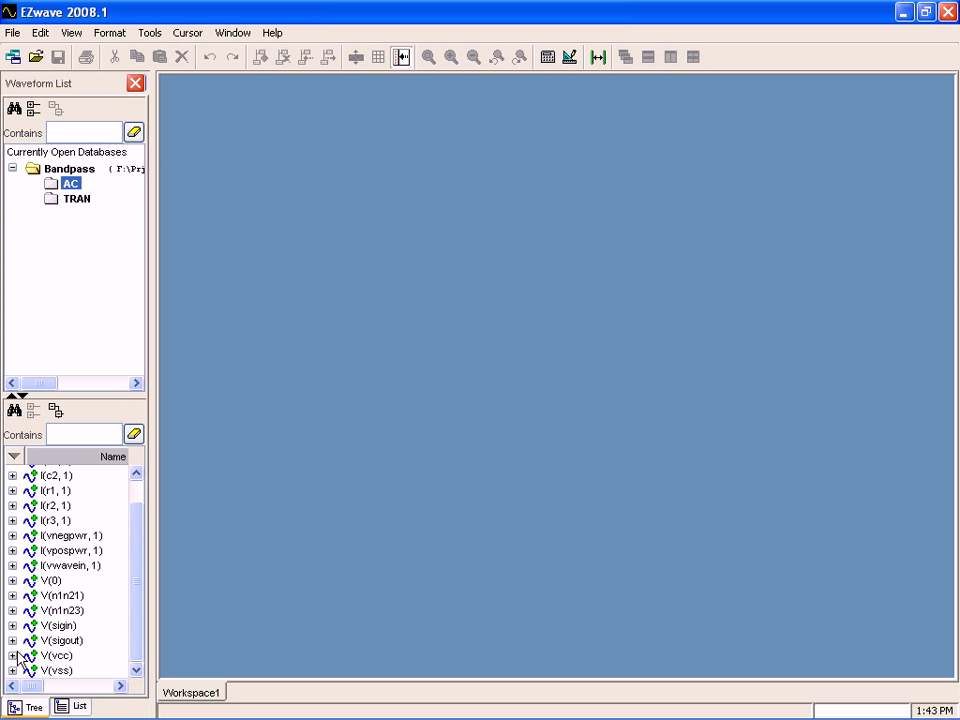
pyautogui.click(11, 613)
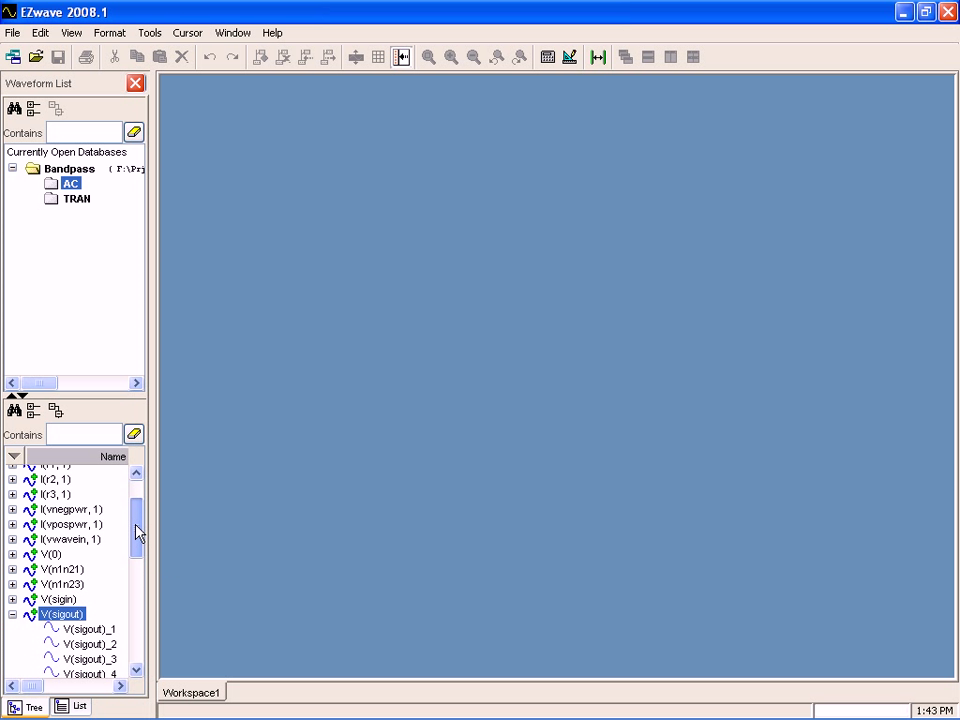
pyautogui.scroll(-3)
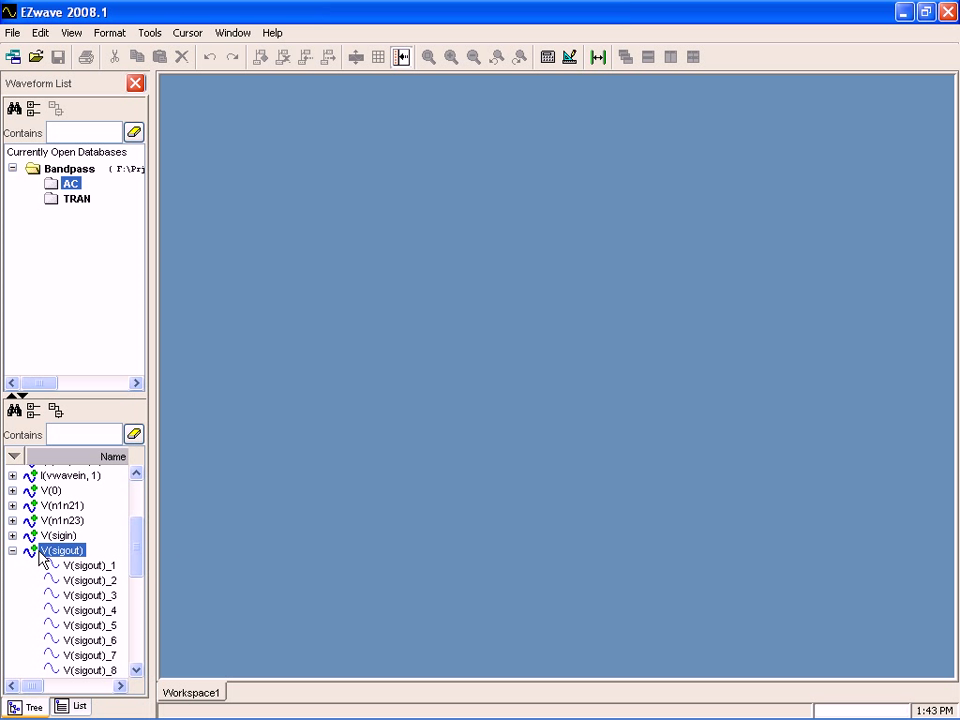
pyautogui.moveTo(57, 560)
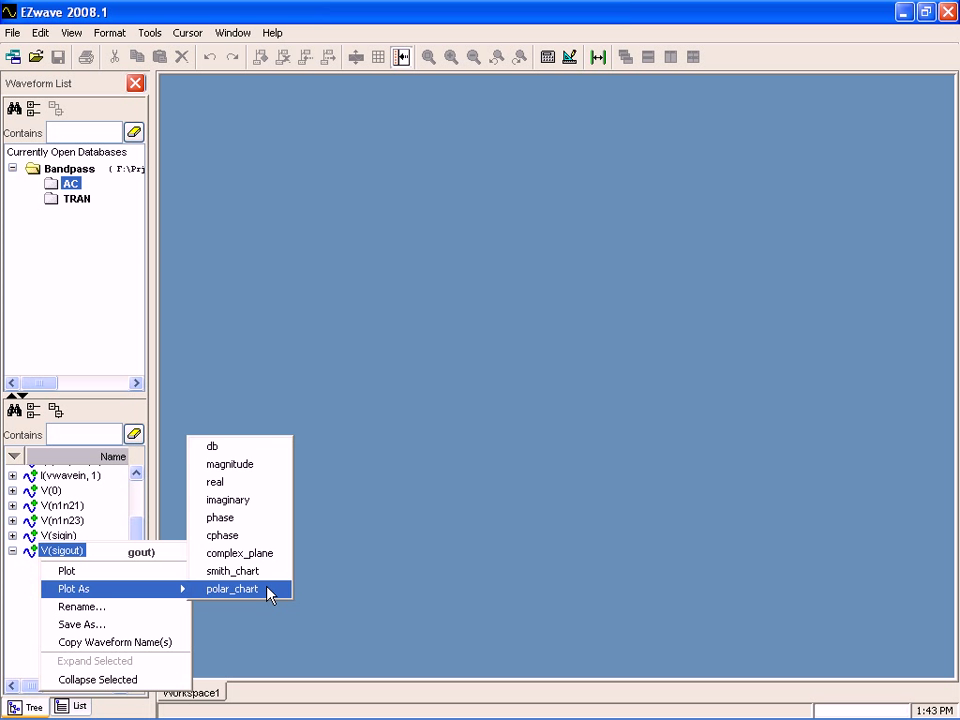
# Plot all V(sigout) runs as a polar_chart in a new waveform window.
pyautogui.click(232, 588)
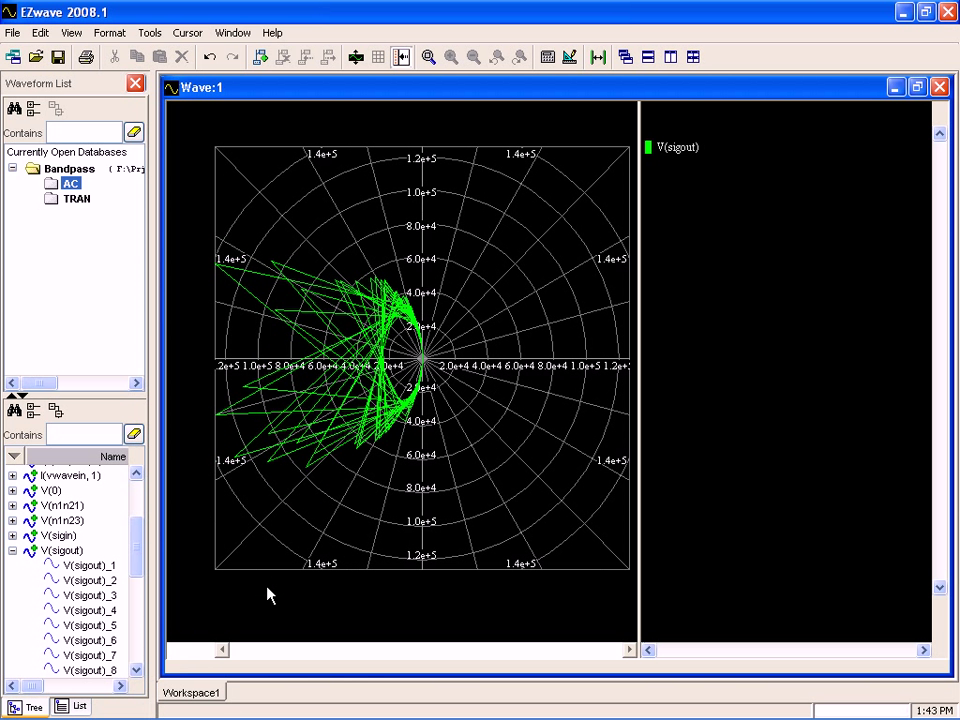
pyautogui.moveTo(420, 445)
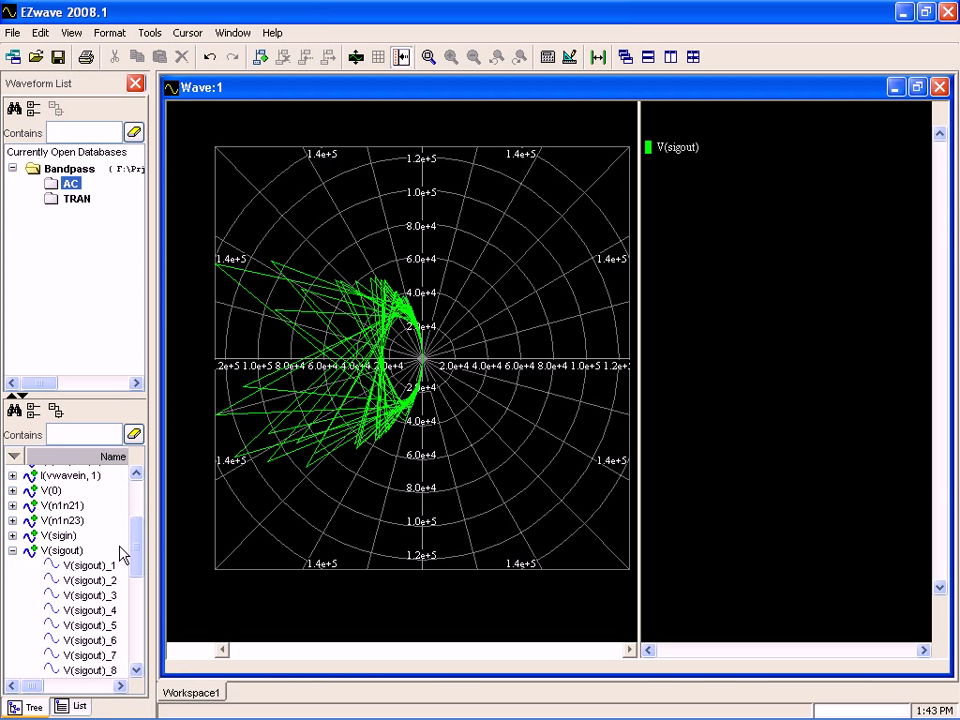
pyautogui.moveTo(50, 558)
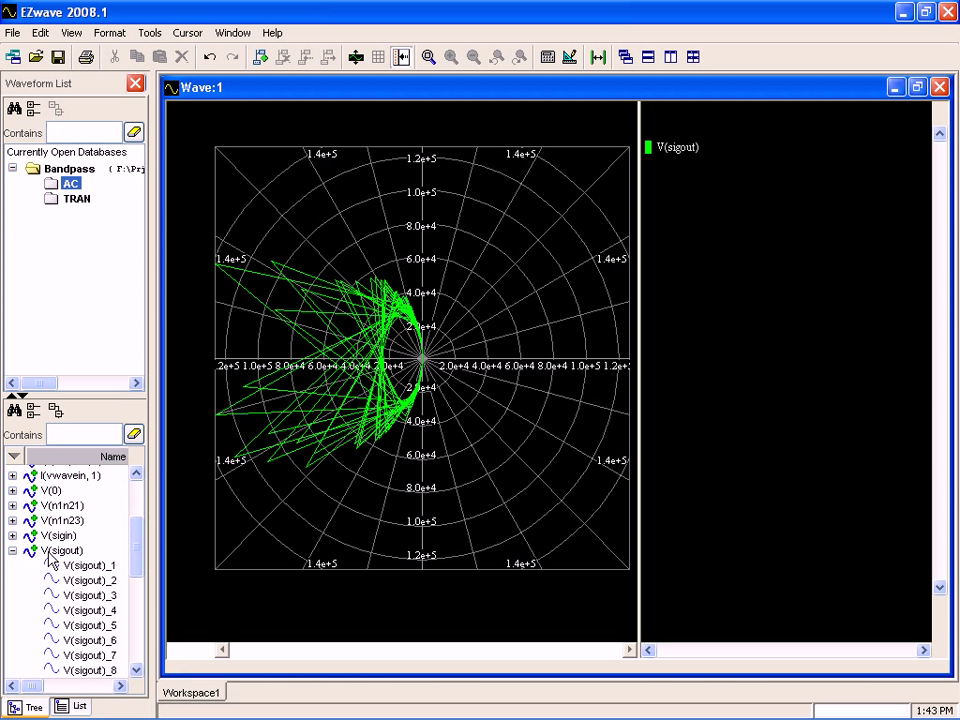
# Plot V(sigout) as dB magnitude over phase, zoomed to the 1K–3K Hz peak.
pyautogui.click(62, 550)
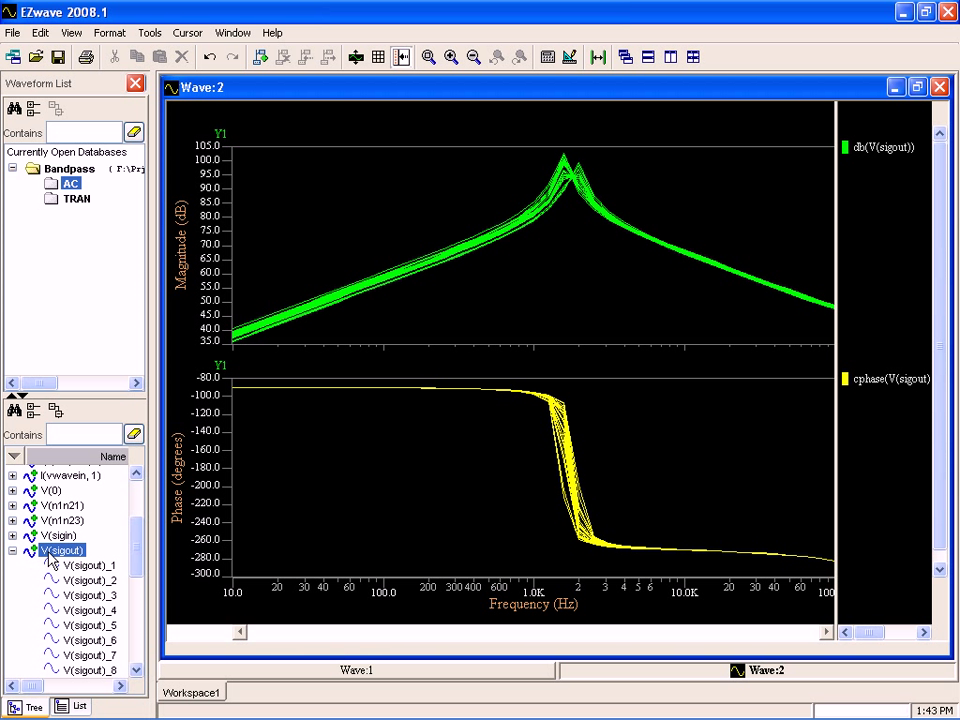
pyautogui.moveTo(537, 385)
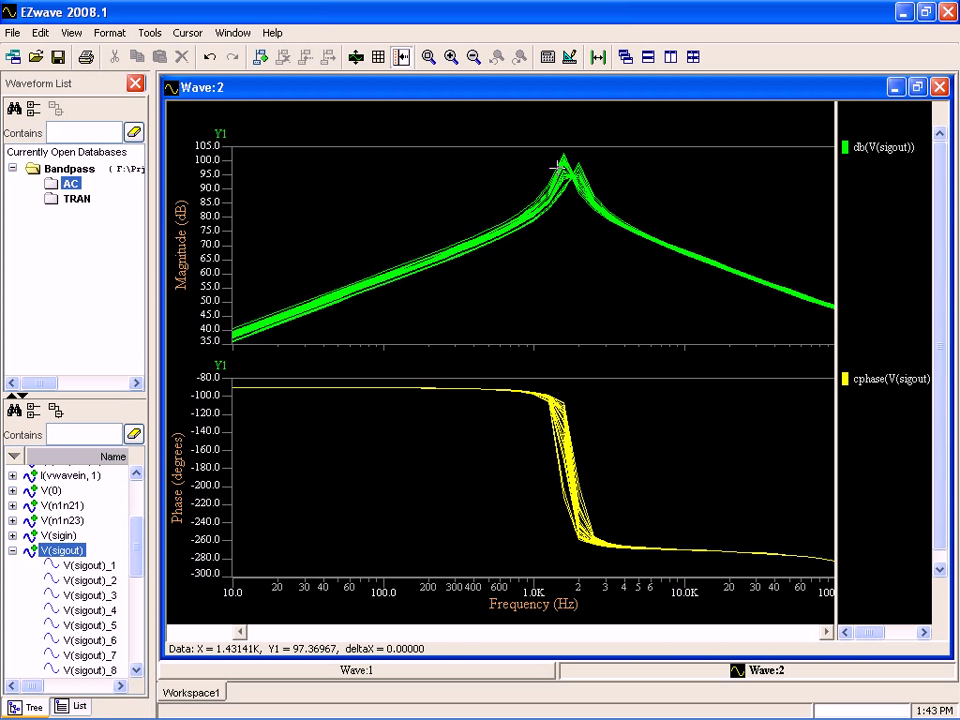
pyautogui.moveTo(601, 185)
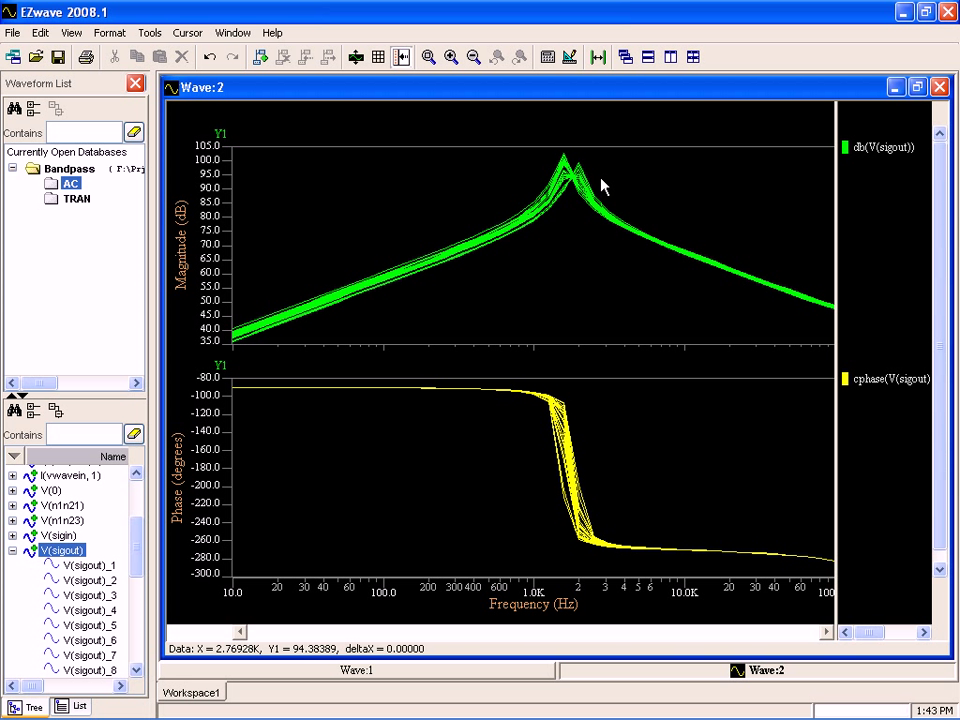
pyautogui.moveTo(617, 153)
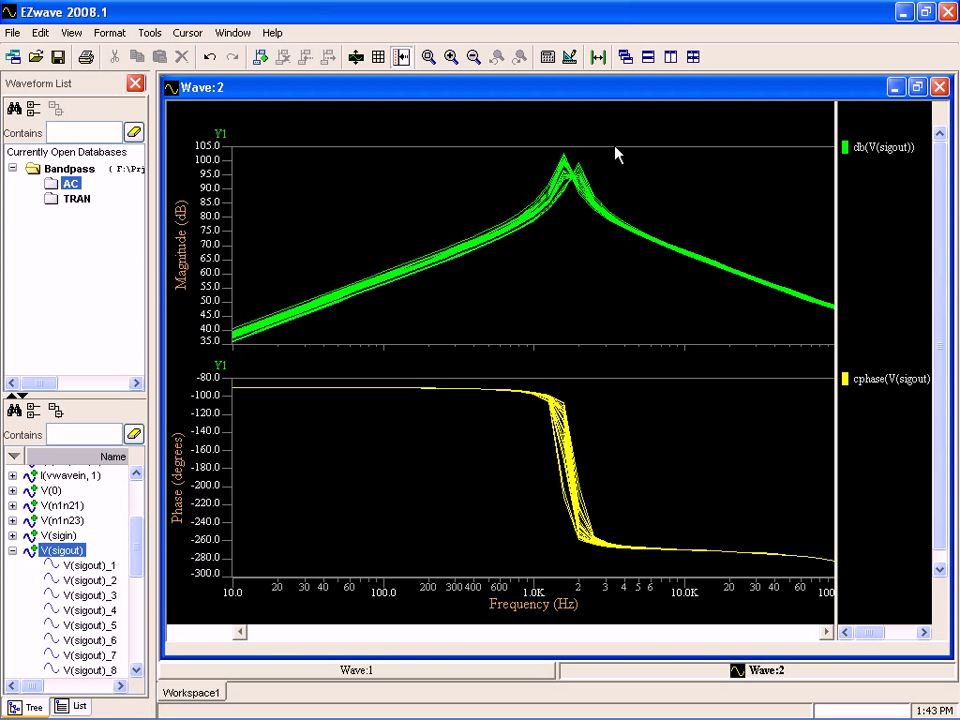
pyautogui.moveTo(528, 145); pyautogui.dragTo(613, 145)
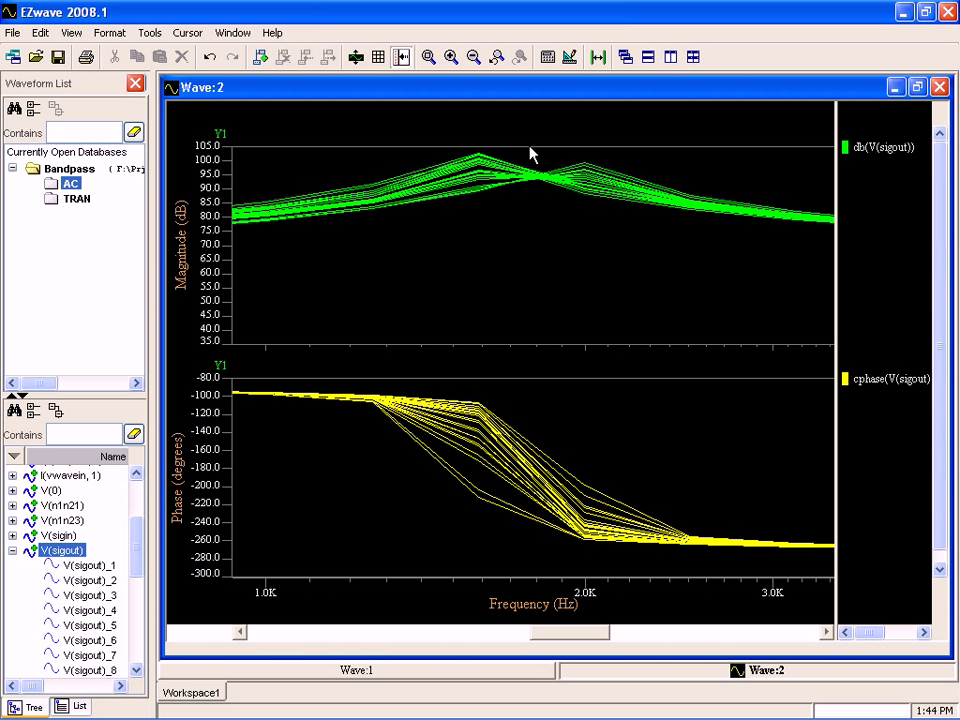
# Add cursors and position them near 1.58K, 1.72K and 2.01K Hz across the peak.
pyautogui.click(609, 178)
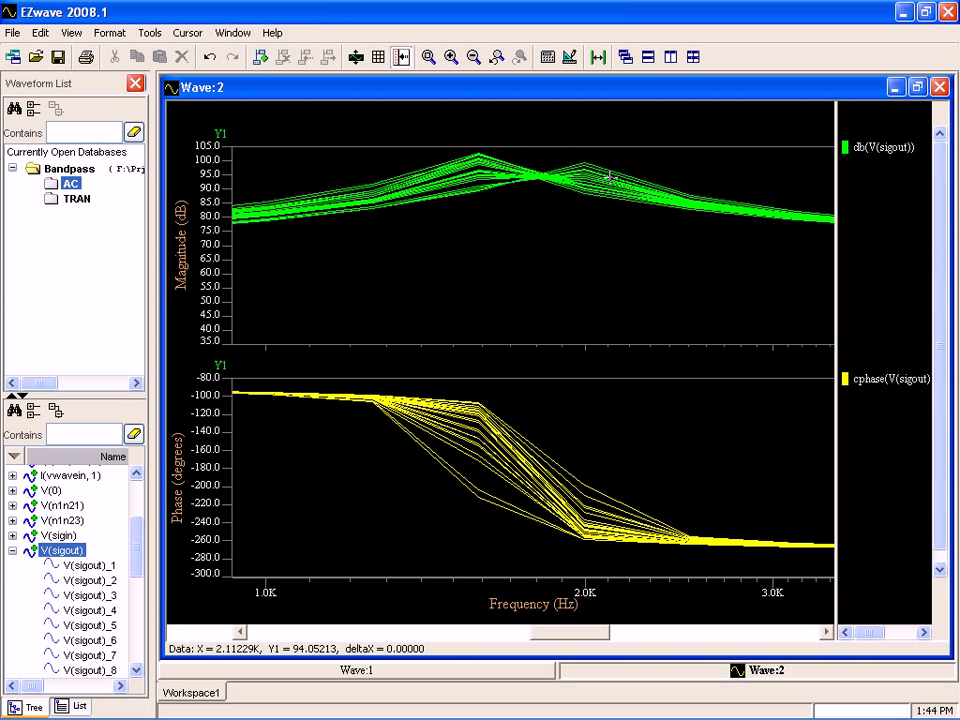
pyautogui.moveTo(340, 133)
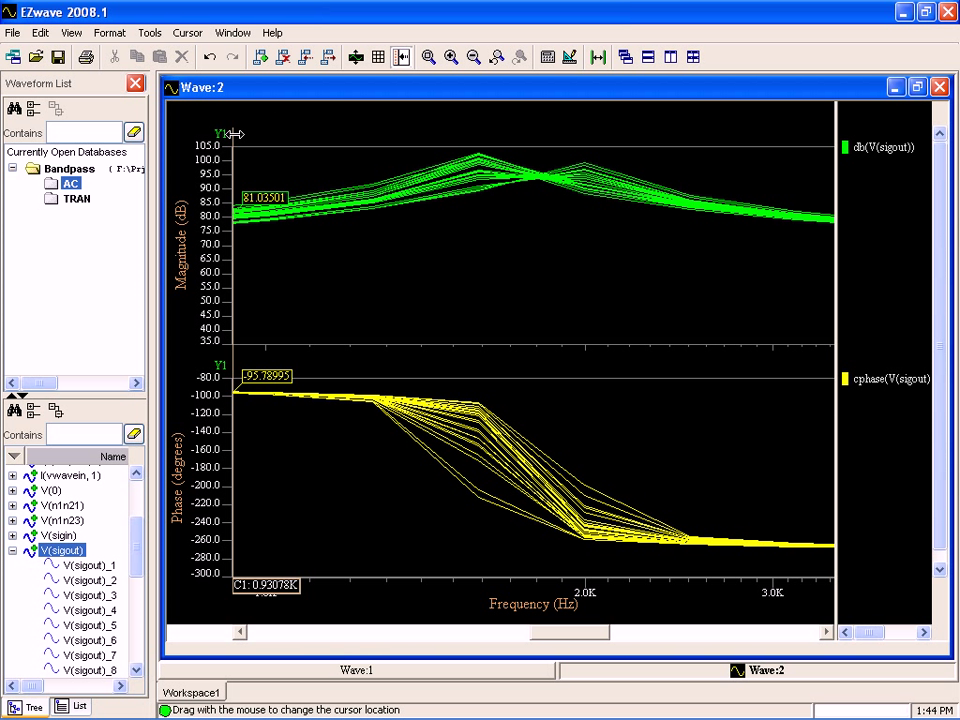
pyautogui.moveTo(234, 140); pyautogui.dragTo(587, 140)
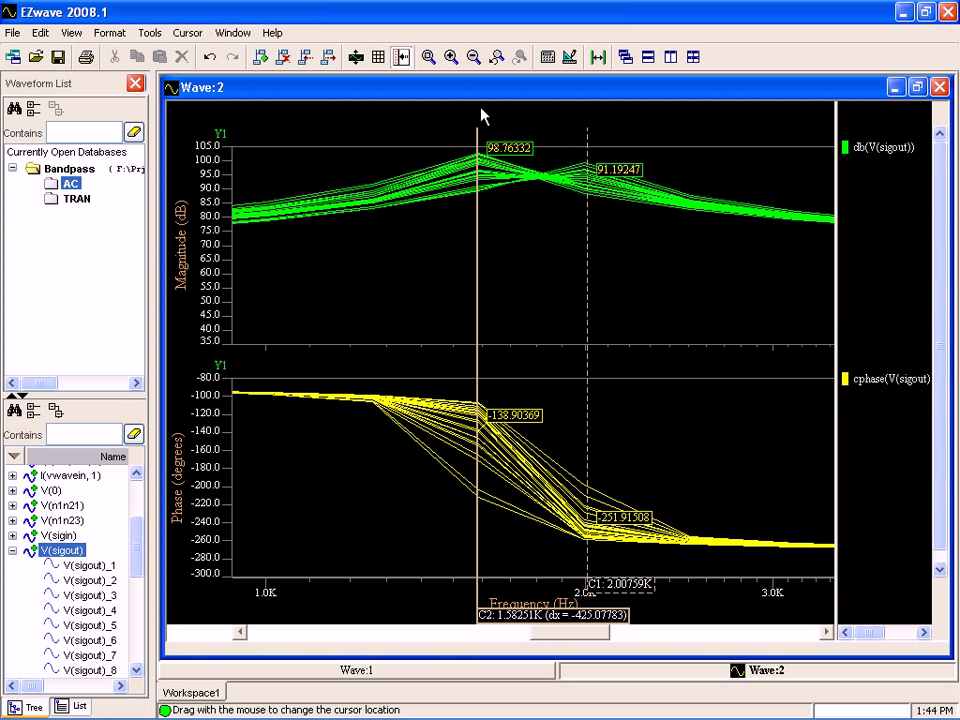
pyautogui.moveTo(260, 57)
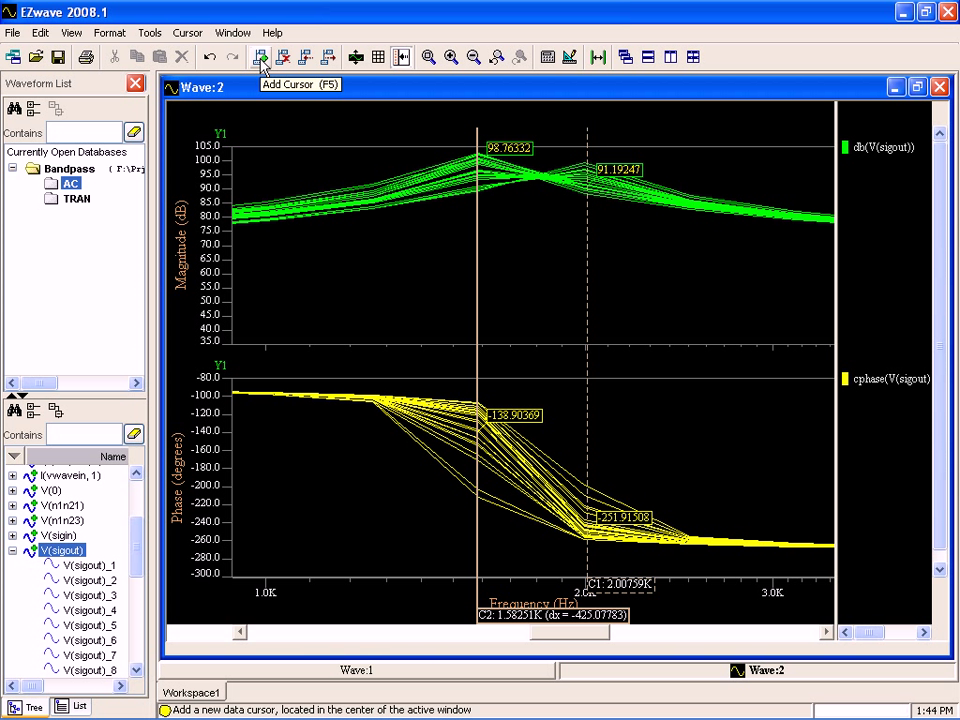
pyautogui.click(261, 57)
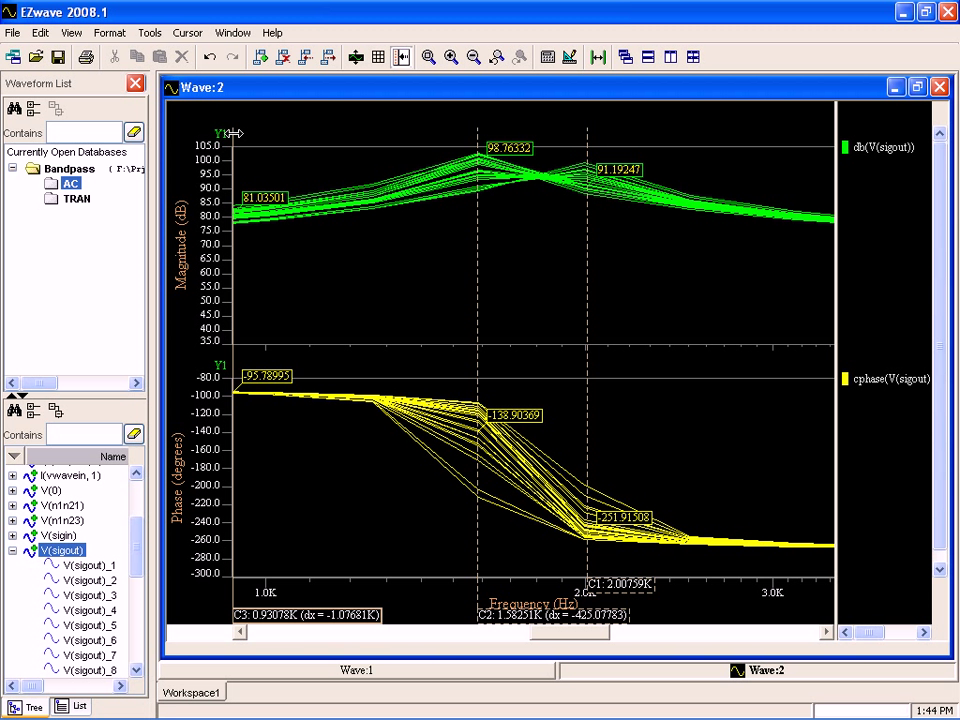
pyautogui.moveTo(235, 133); pyautogui.dragTo(515, 131)
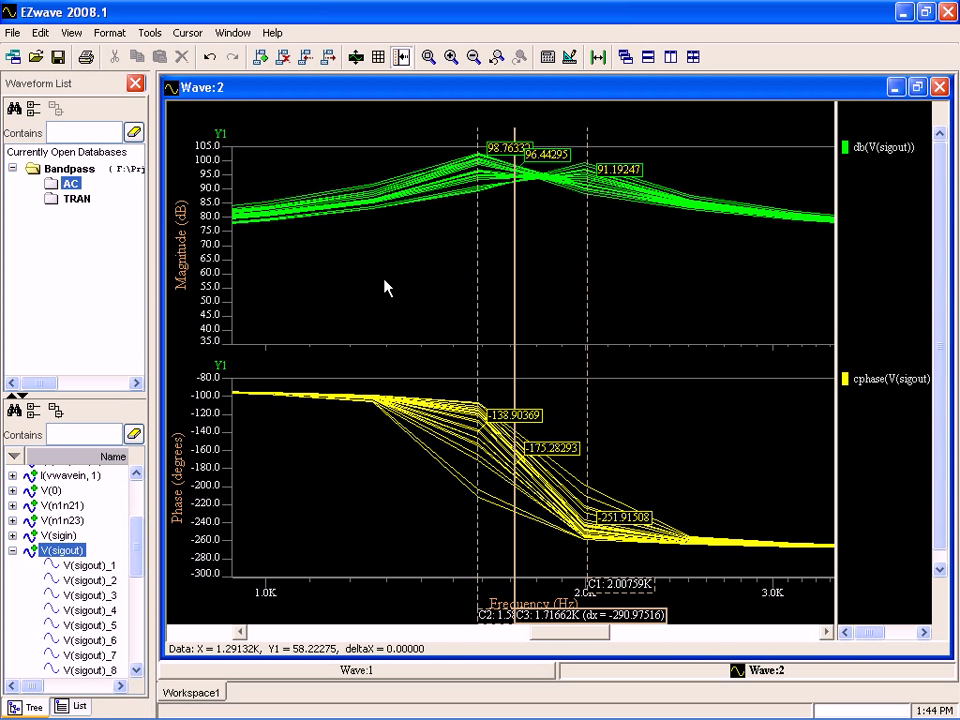
pyautogui.moveTo(256, 380)
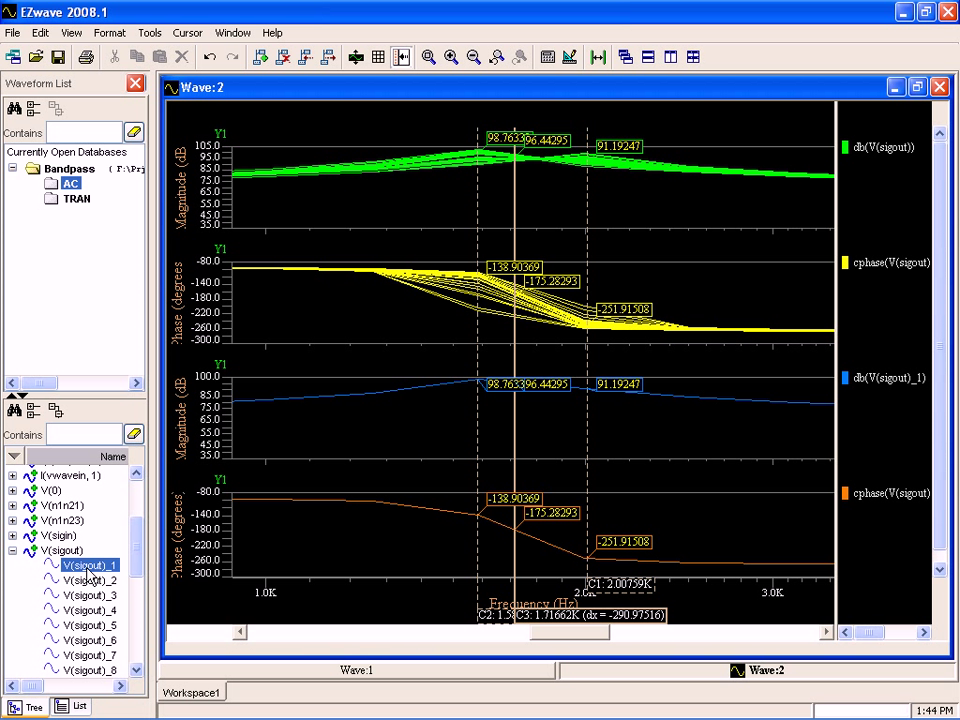
pyautogui.moveTo(795, 408)
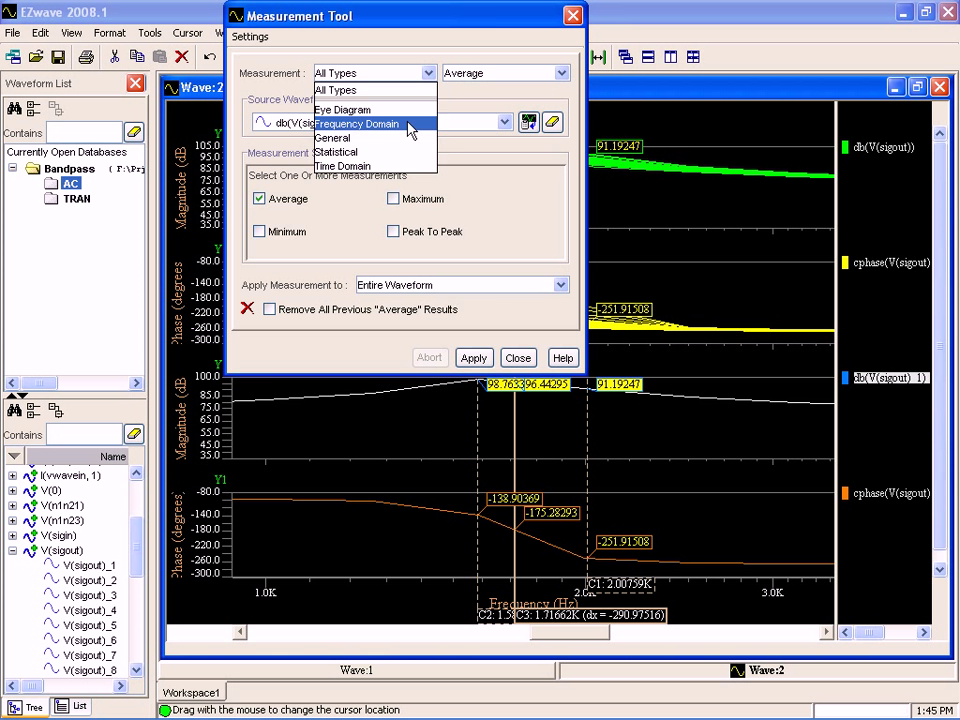
# Apply a Frequency Domain Bandpass measurement at -3 offset, marking F-low 1.4983 KHz and F-high 1.7494 KHz.
pyautogui.click(355, 123)
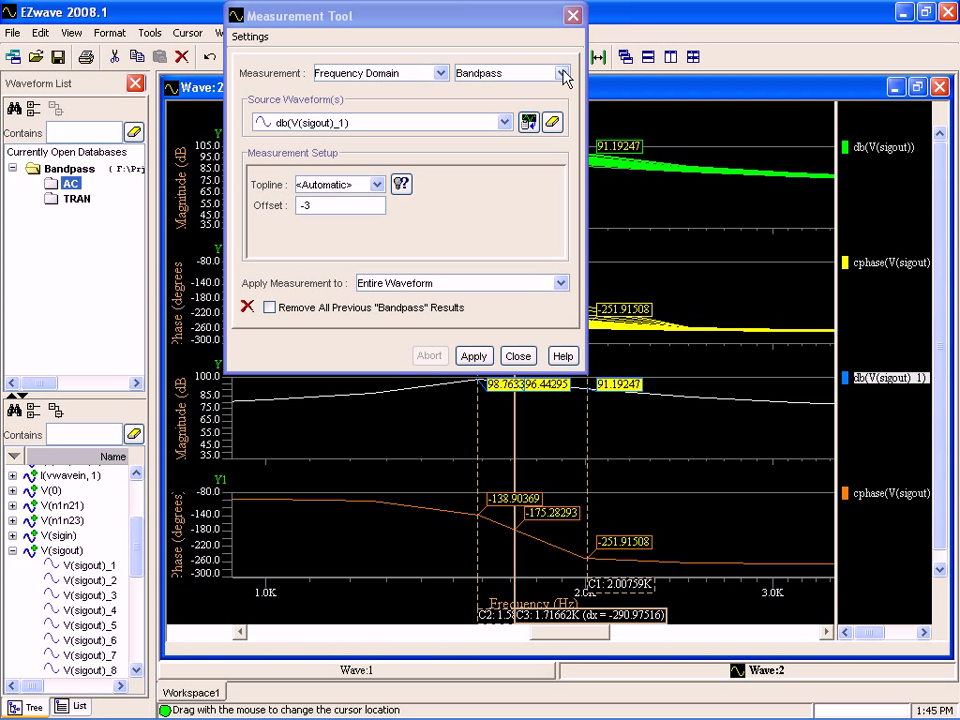
pyautogui.click(473, 355)
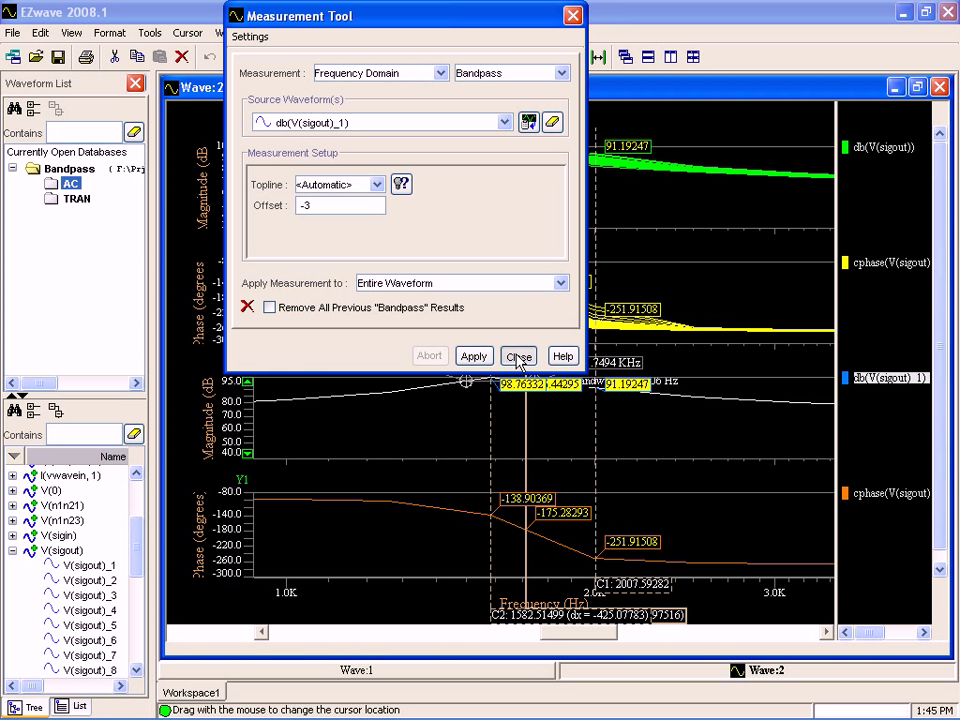
pyautogui.click(518, 356)
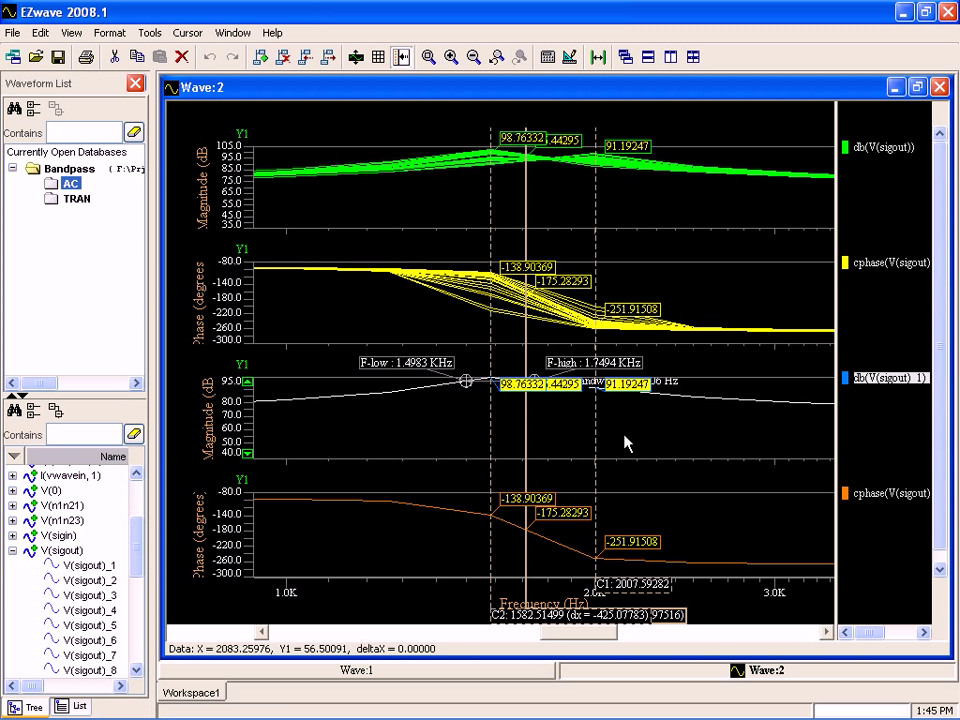
pyautogui.moveTo(382, 382)
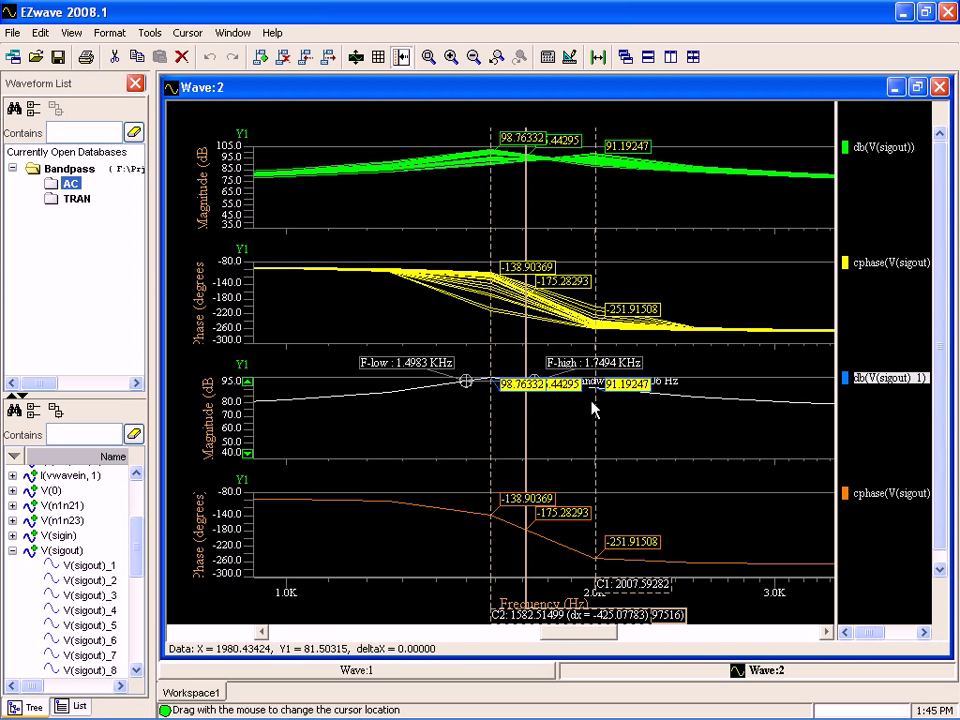
pyautogui.moveTo(490, 135)
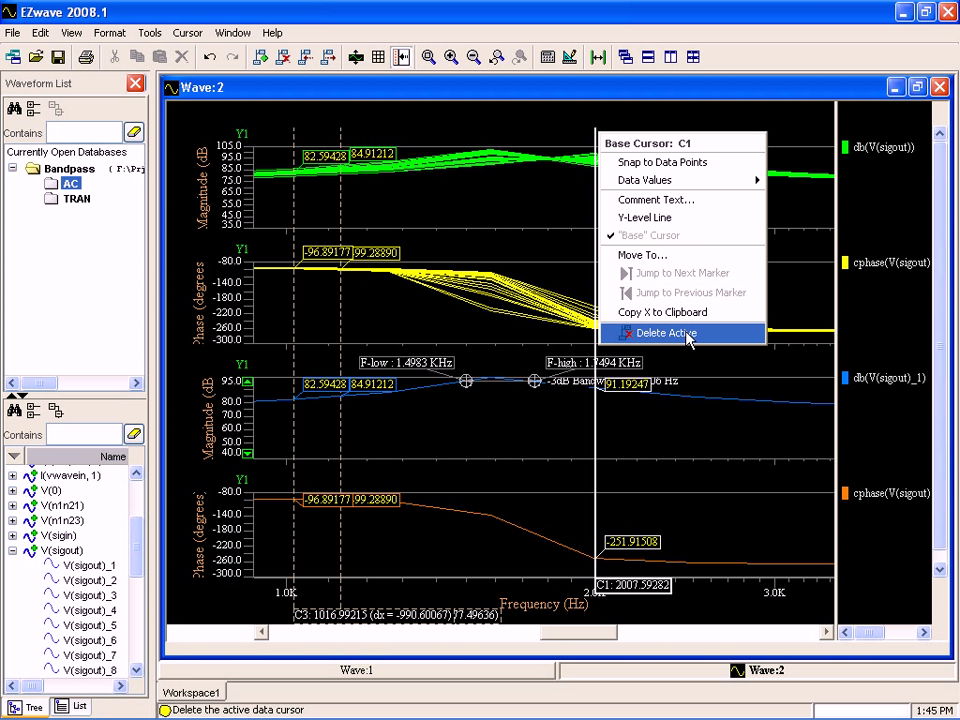
# Delete cursor C1 to reveal the 251.06 Hz -3dB bandwidth, then list TRAN signals.
pyautogui.click(662, 332)
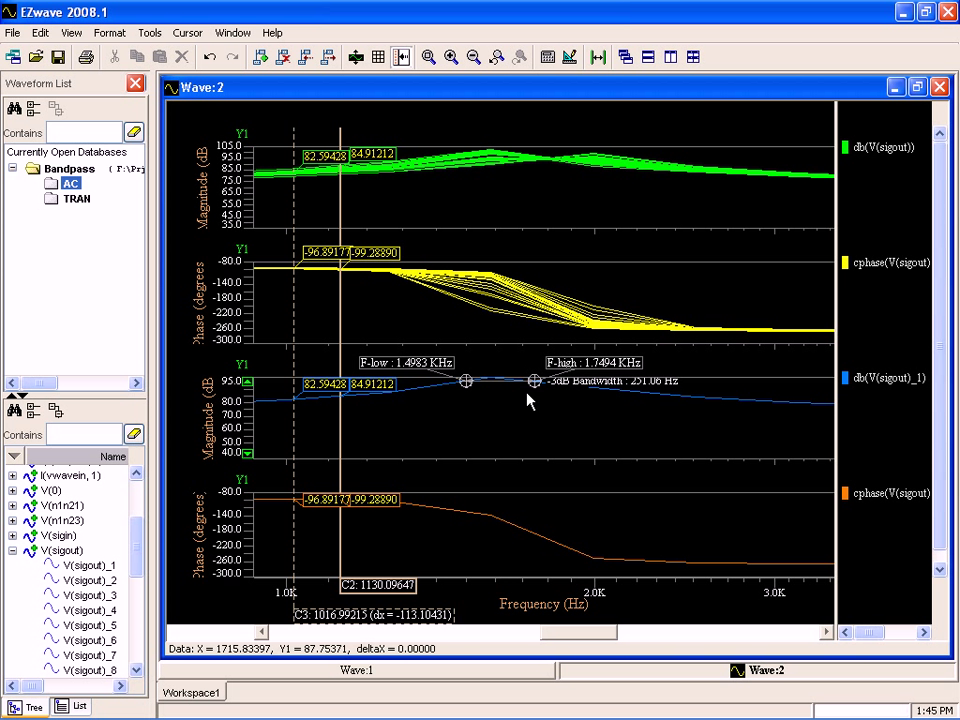
pyautogui.moveTo(499, 460)
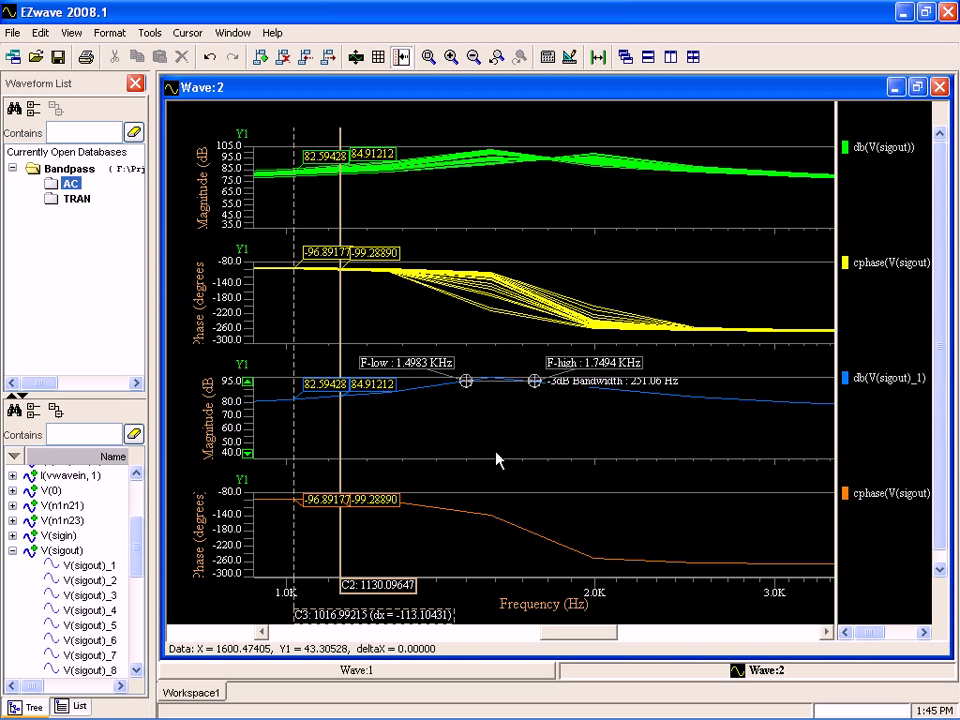
pyautogui.moveTo(623, 592)
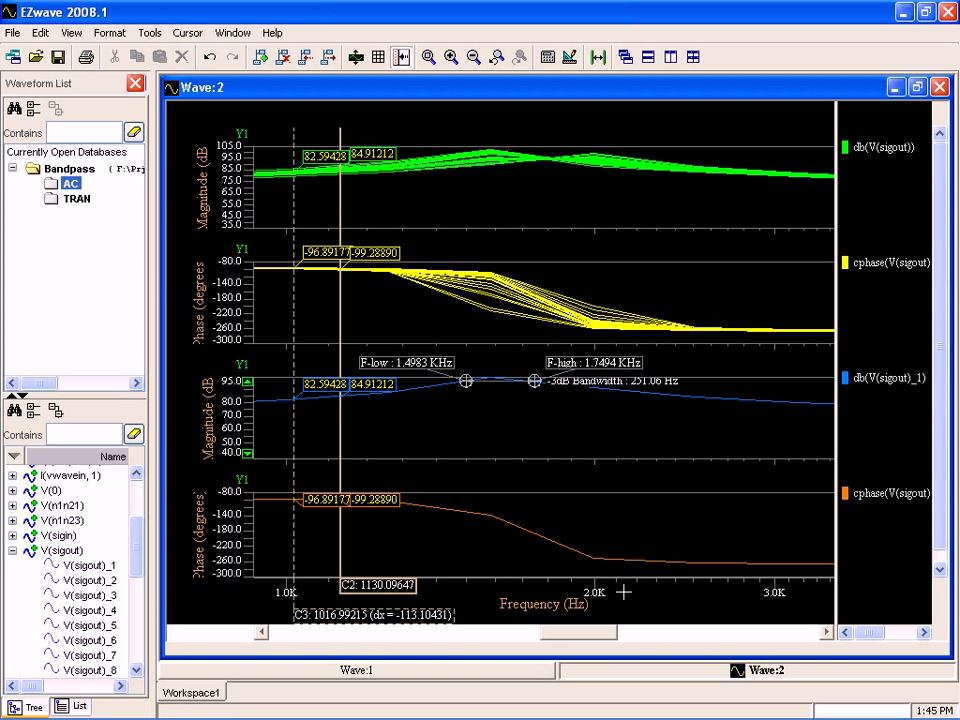
pyautogui.click(76, 198)
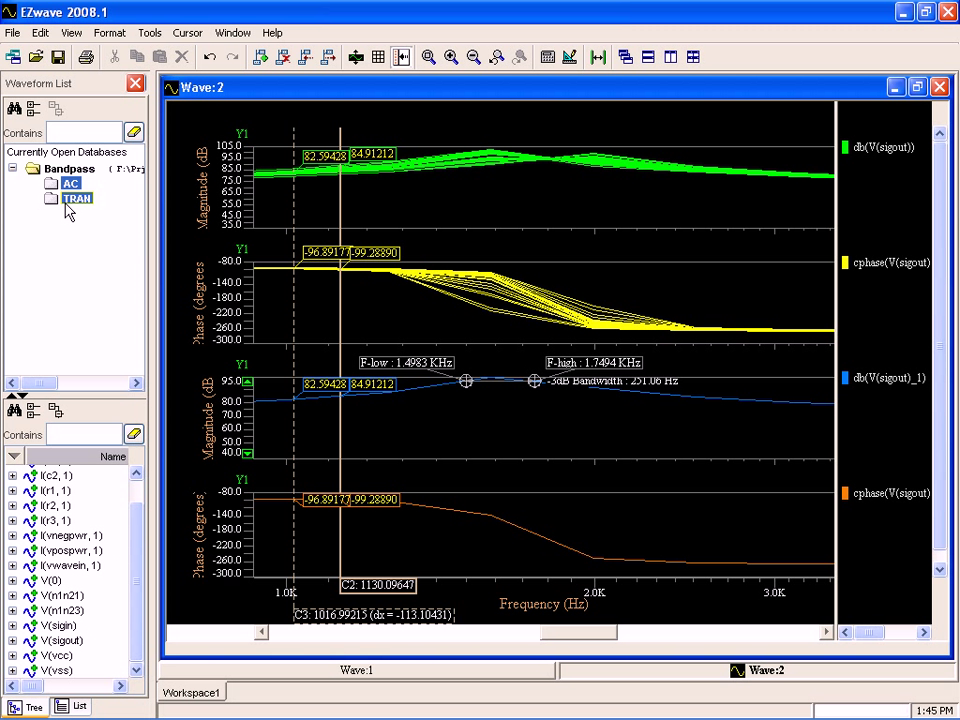
# Plot the transient V(sigout) output in a third waveform window, Wave:3.
pyautogui.click(77, 198)
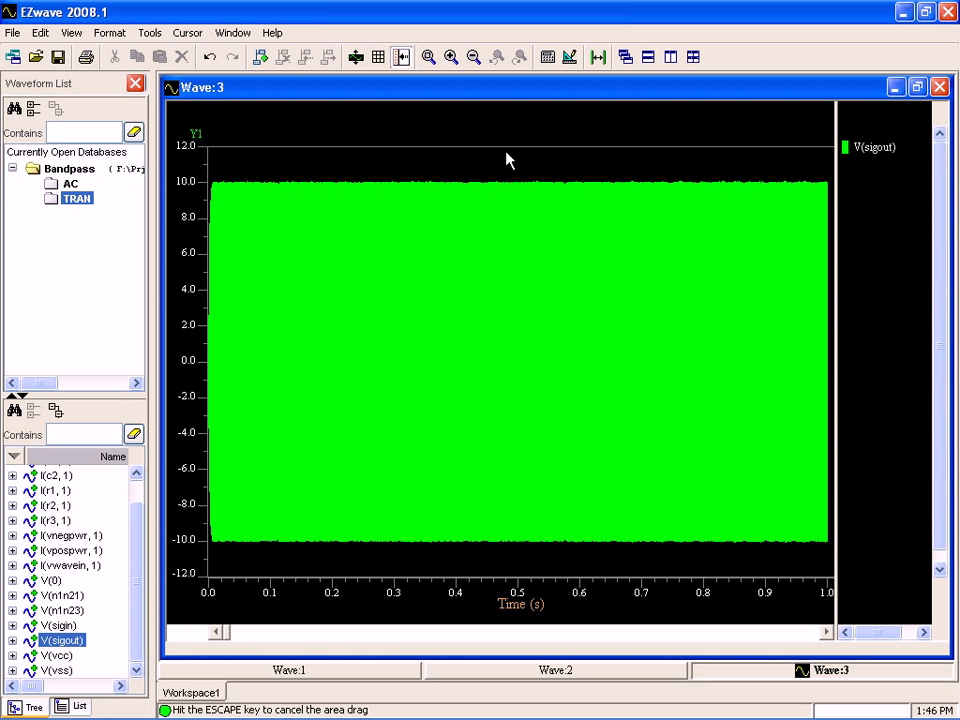
pyautogui.moveTo(530, 154)
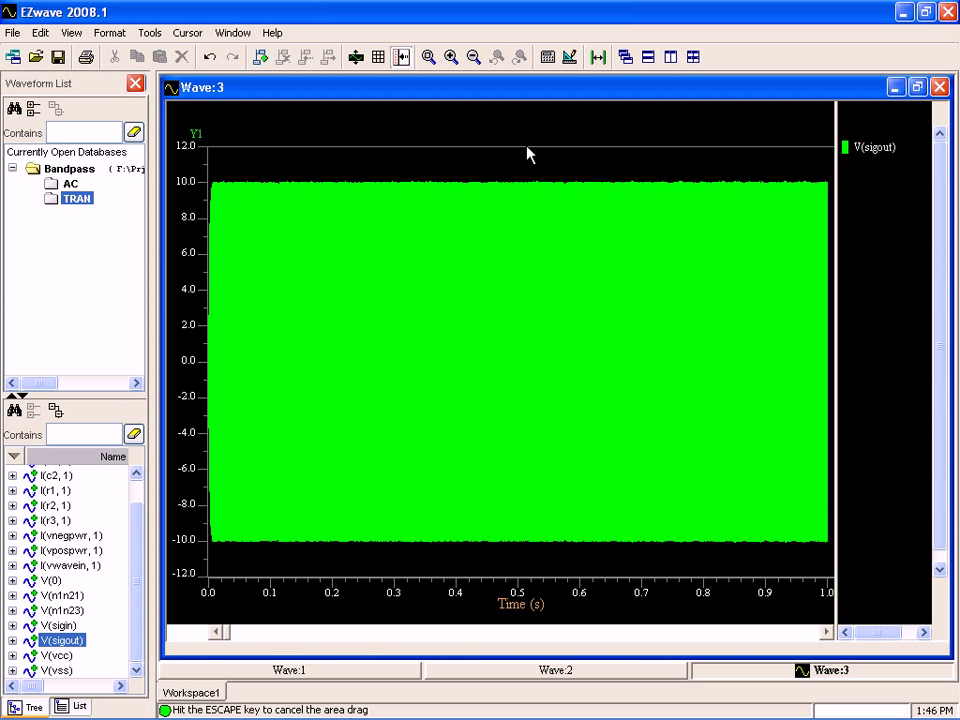
pyautogui.moveTo(487, 152)
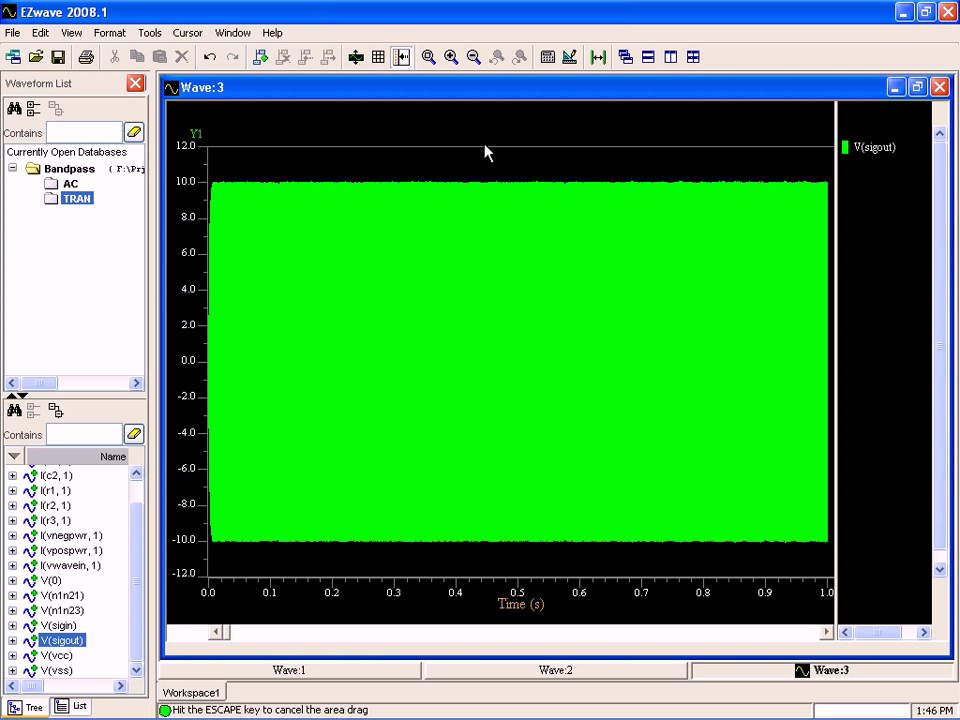
pyautogui.moveTo(538, 157)
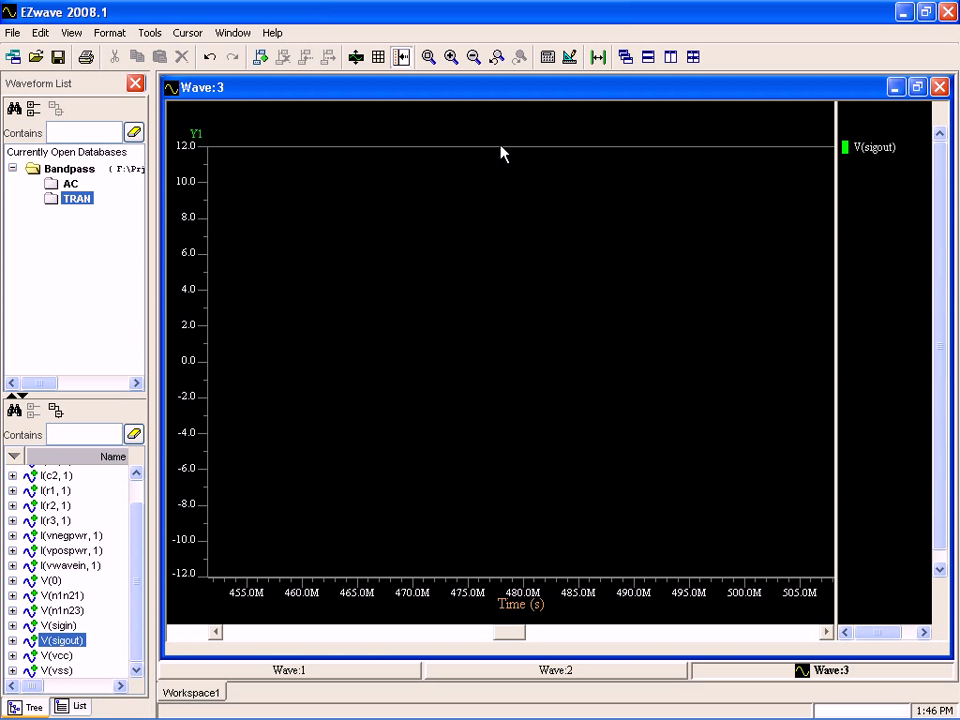
pyautogui.moveTo(363, 363)
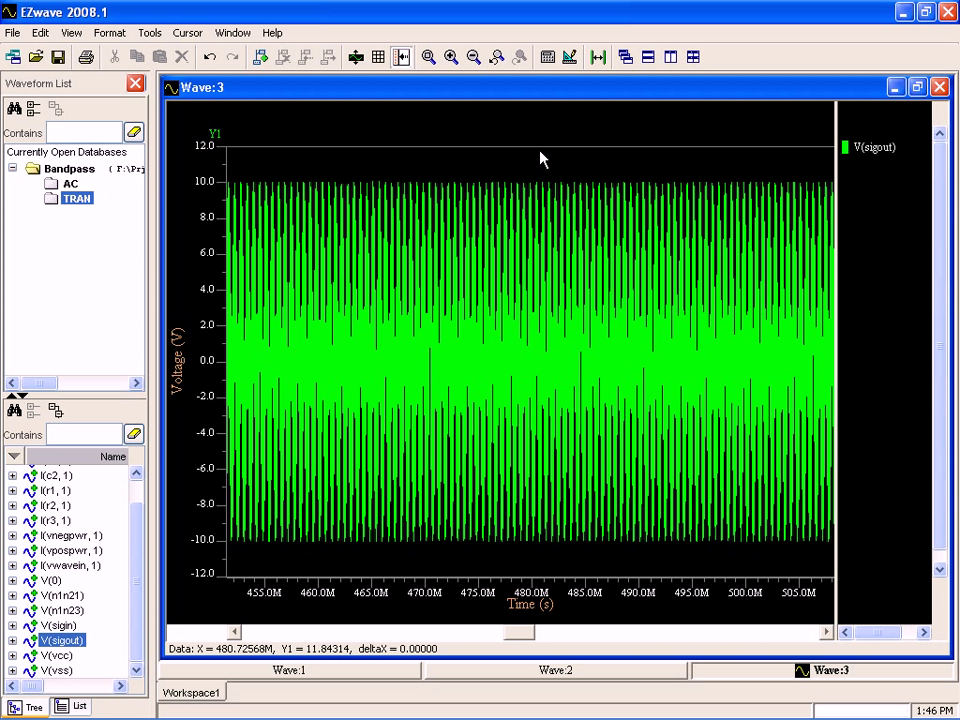
# Zoom the transient plot in stages down to a single cycle around 478.1M s.
pyautogui.moveTo(490, 145); pyautogui.dragTo(540, 145)
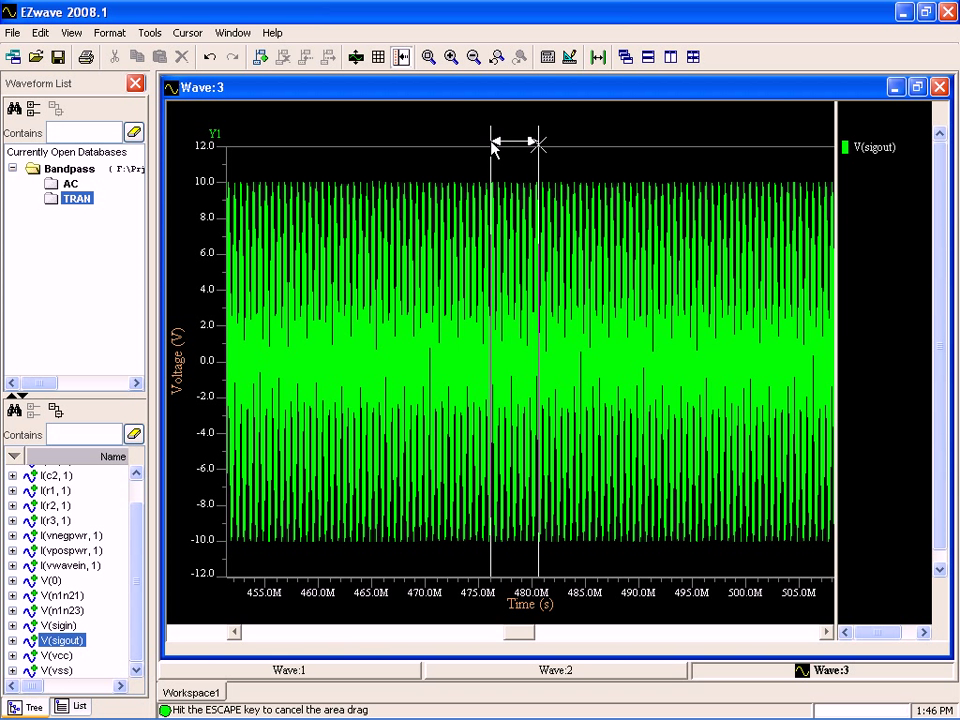
pyautogui.moveTo(492, 145); pyautogui.dragTo(540, 145)
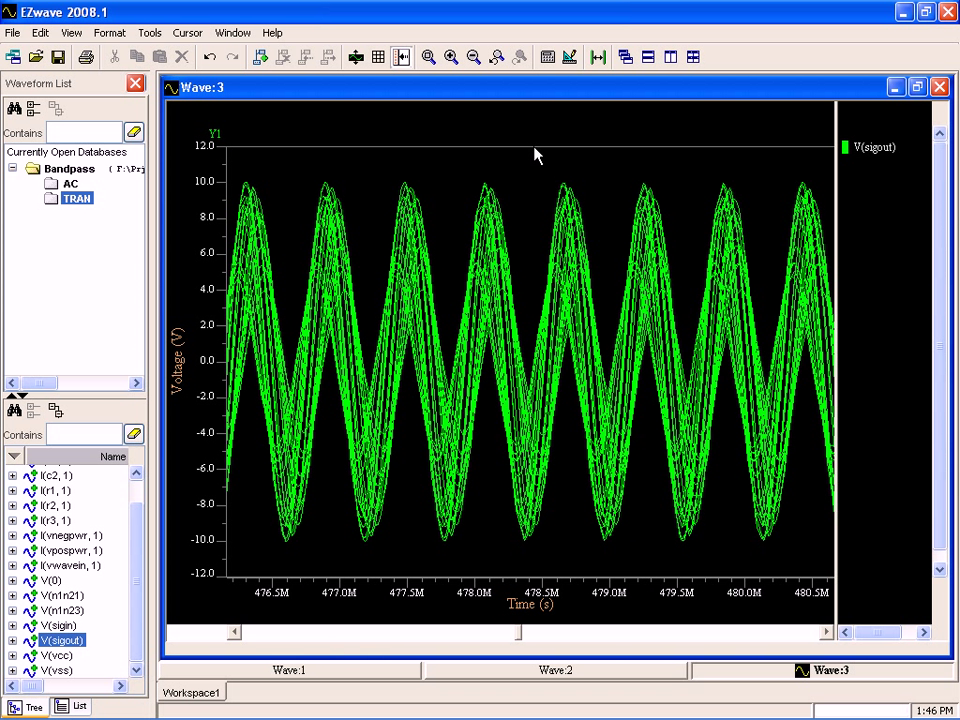
pyautogui.moveTo(450, 145); pyautogui.dragTo(535, 145)
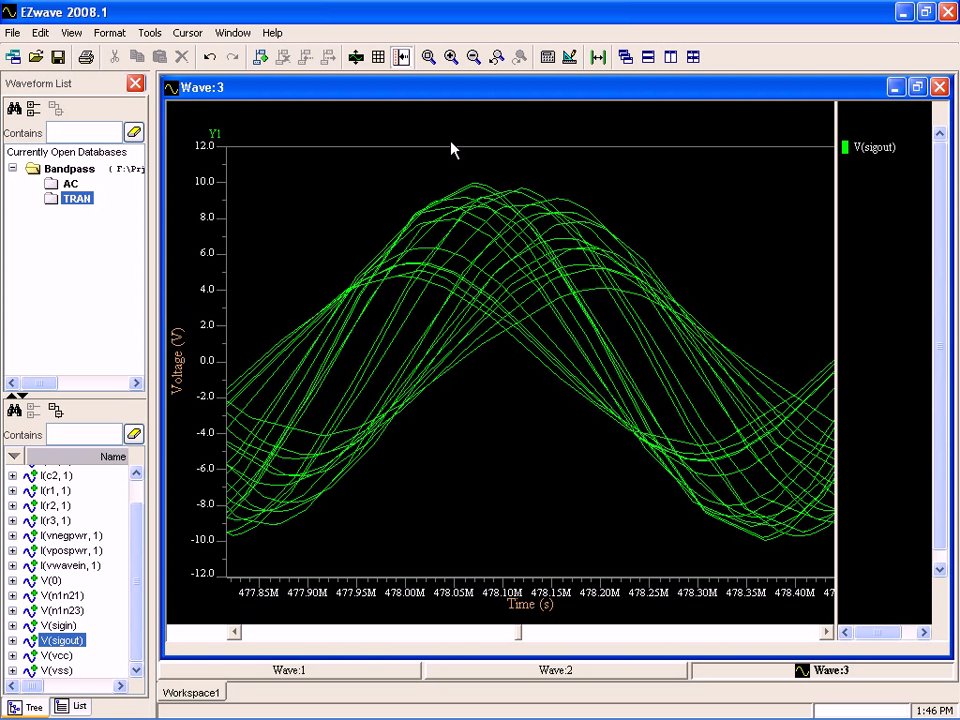
pyautogui.click(538, 232)
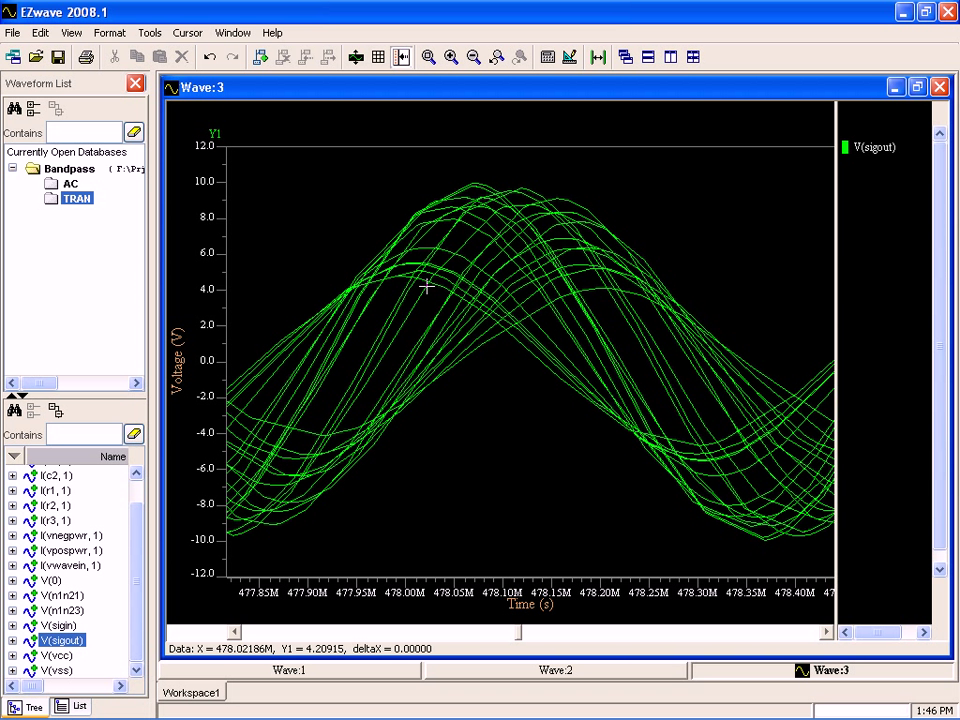
pyautogui.moveTo(480, 181)
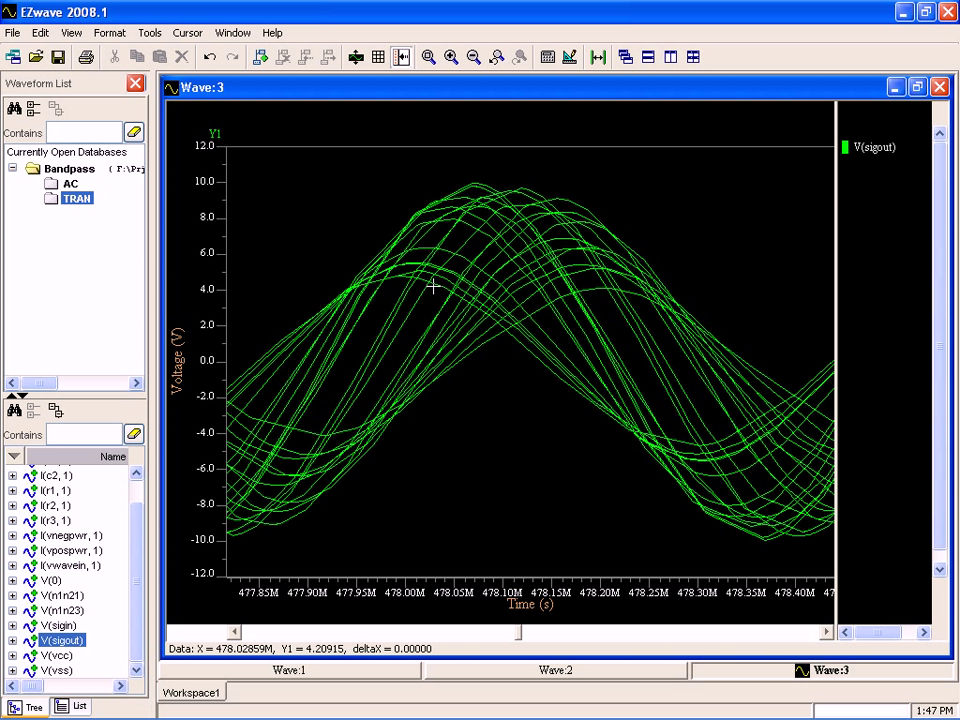
pyautogui.moveTo(490, 237)
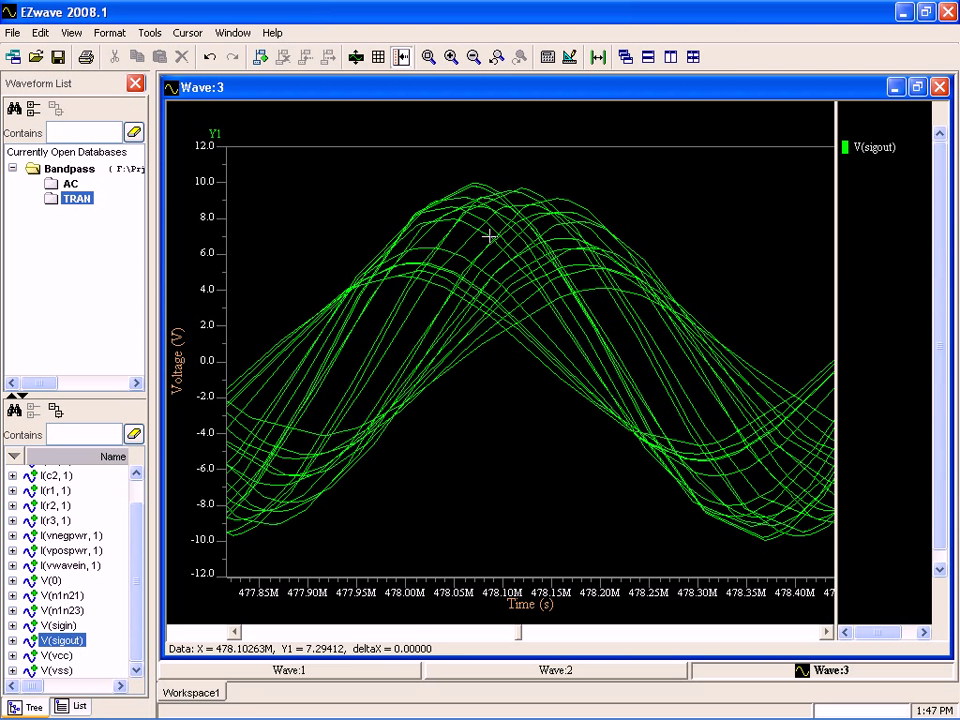